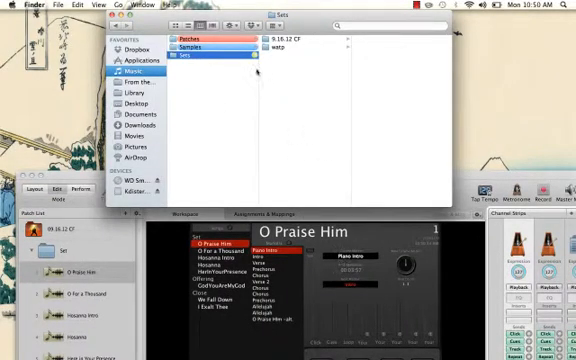
Step: Browse Music > MainStage > Sets to view the 9.16.12 CF and watp concert folders
{"action": "left_click", "coordinate": [180, 61]}
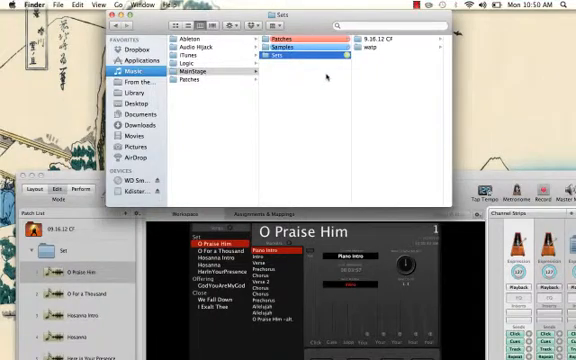
{"action": "left_click", "coordinate": [290, 48]}
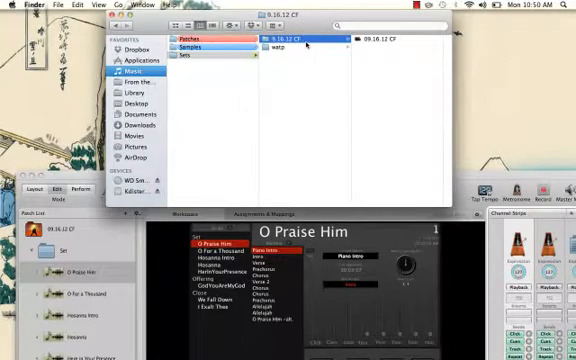
{"action": "left_click", "coordinate": [295, 47]}
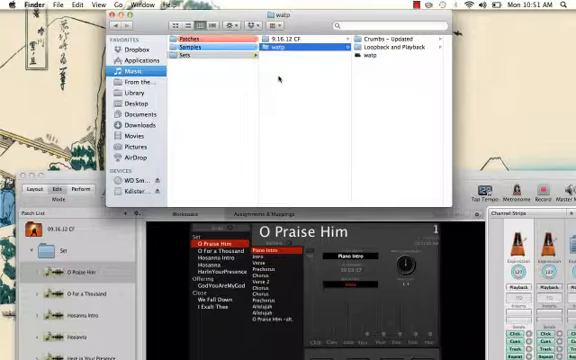
{"action": "mouse_move", "coordinate": [510, 145]}
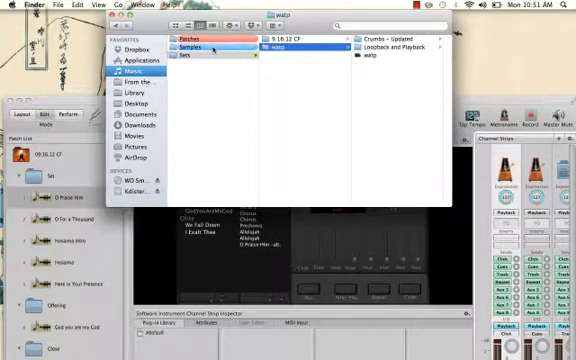
Step: Browse MainStage Samples into the worship folder, glancing inside watp along the way
{"action": "left_click", "coordinate": [195, 48]}
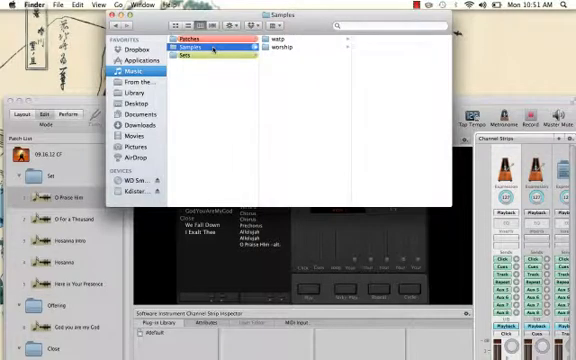
{"action": "left_click", "coordinate": [290, 45]}
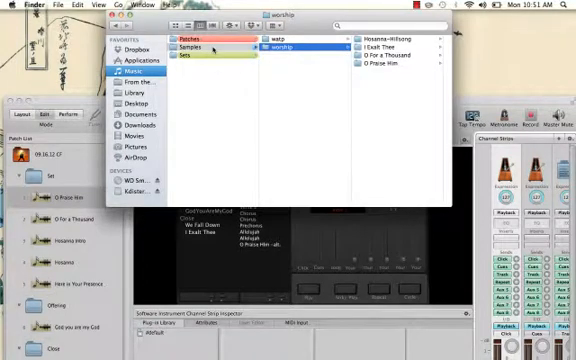
{"action": "left_click", "coordinate": [293, 37]}
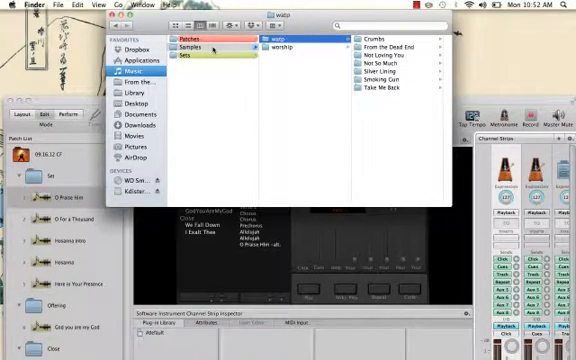
{"action": "left_click", "coordinate": [290, 50]}
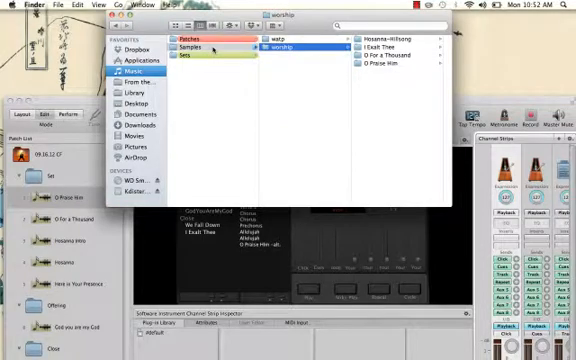
Step: View the CAF sample files for I Exalt Thee, O Praise Him and Hosanna-Hillsong
{"action": "left_click", "coordinate": [390, 36]}
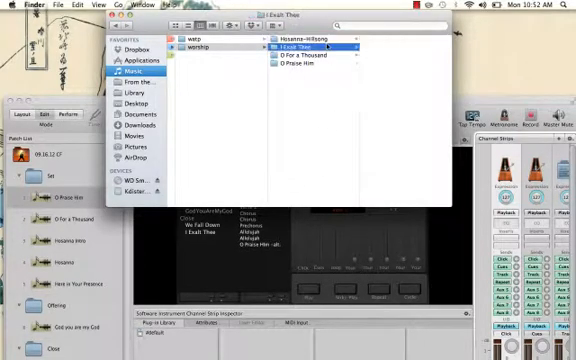
{"action": "left_click", "coordinate": [300, 64]}
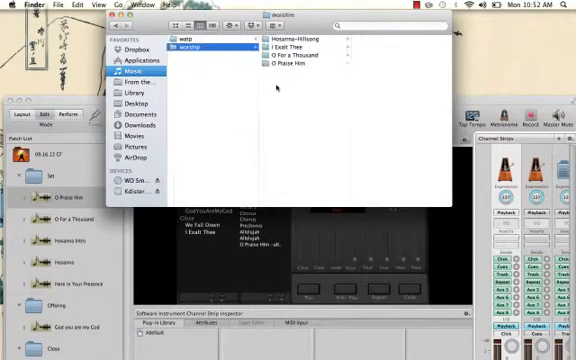
{"action": "left_click", "coordinate": [298, 47]}
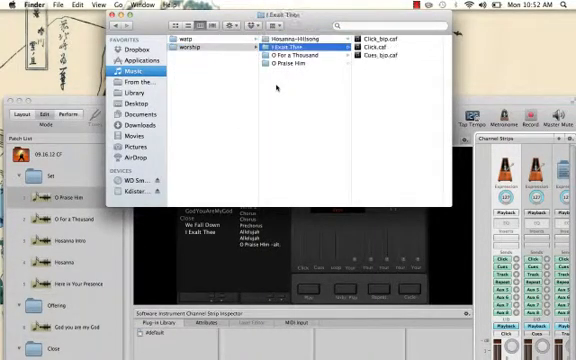
{"action": "left_click", "coordinate": [305, 72]}
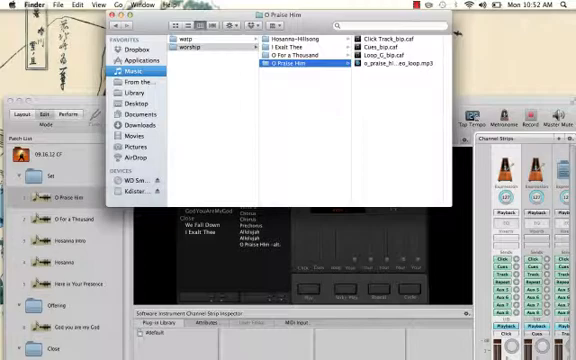
{"action": "left_click", "coordinate": [300, 51]}
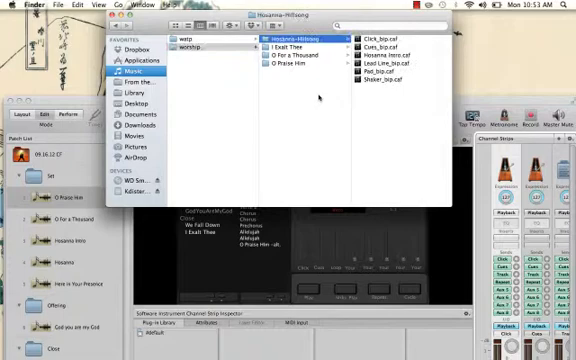
{"action": "left_click", "coordinate": [295, 63]}
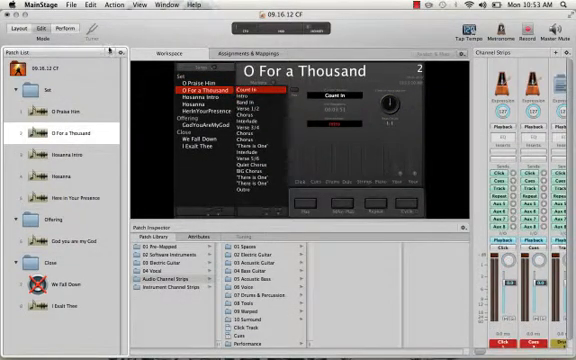
Step: Import O Praise Him.patch from worship into the Set, then select the duplicate patch
{"action": "left_click", "coordinate": [104, 49]}
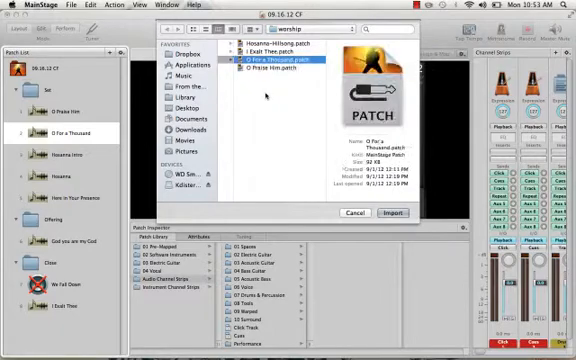
{"action": "left_click", "coordinate": [285, 72]}
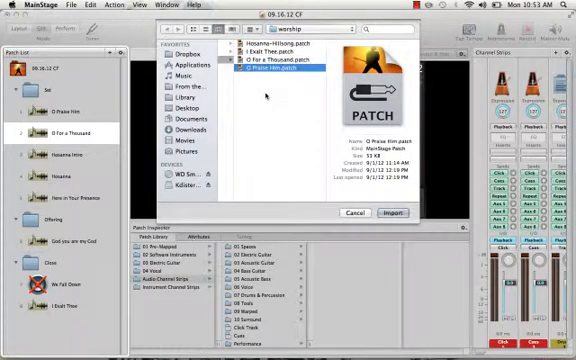
{"action": "left_click", "coordinate": [393, 212]}
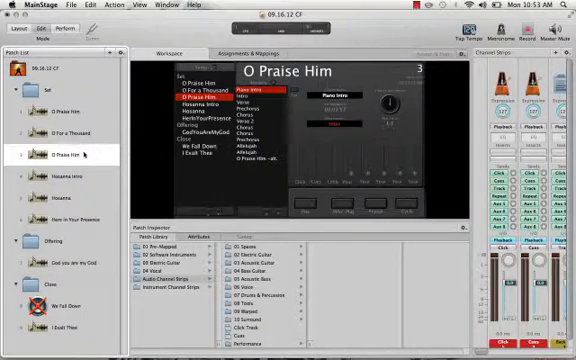
{"action": "left_click", "coordinate": [60, 155]}
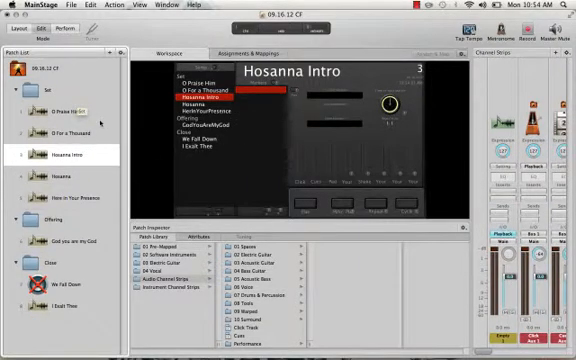
{"action": "mouse_move", "coordinate": [63, 156]}
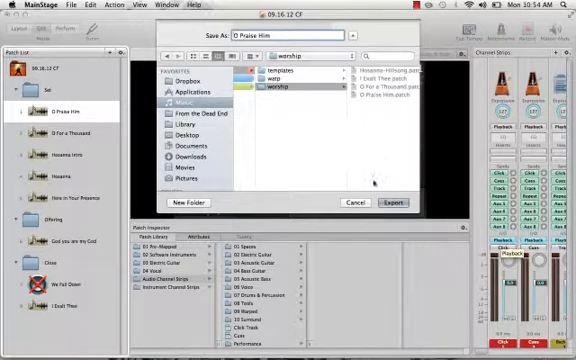
Step: Export the O Praise Him patch into the Patches/worship folder
{"action": "left_click", "coordinate": [393, 202]}
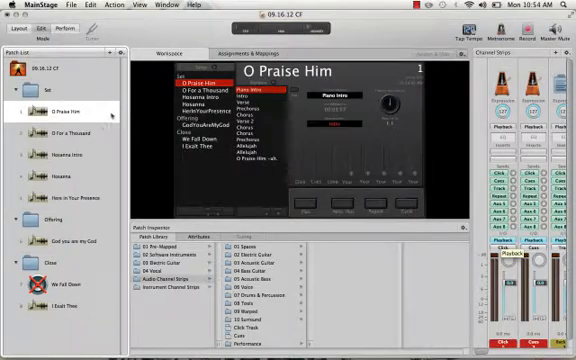
{"action": "left_click", "coordinate": [184, 237]}
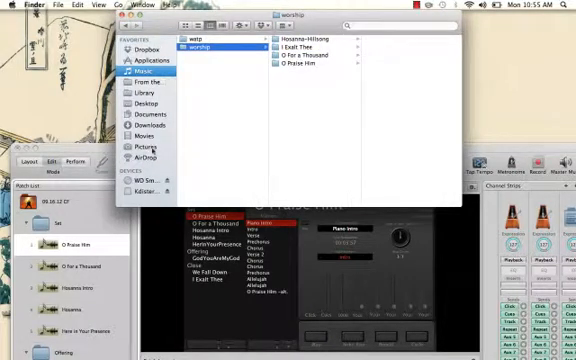
Step: Browse the external drive's WATP RECORDINGS folder, then return to the Music folder
{"action": "left_click", "coordinate": [150, 184]}
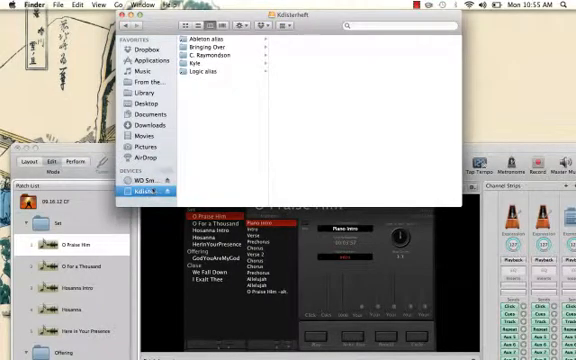
{"action": "left_click", "coordinate": [207, 73]}
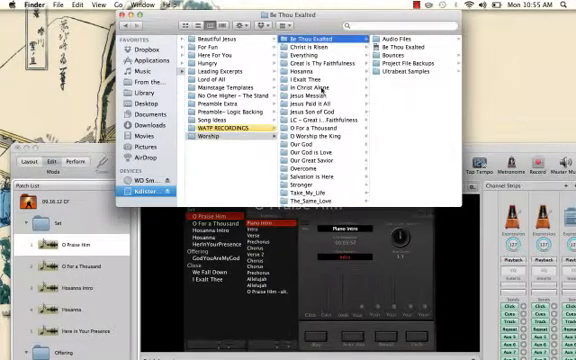
{"action": "left_click", "coordinate": [408, 38]}
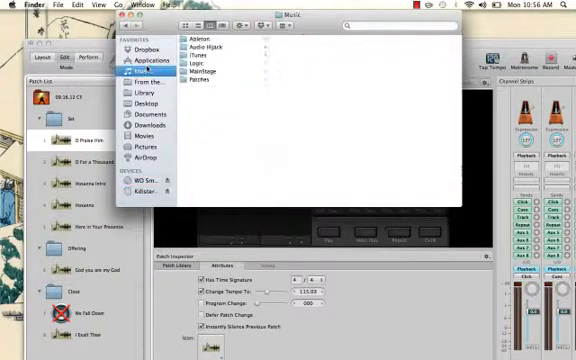
Step: Navigate MainStage > Patches > Samples to reach the watp and worship folders
{"action": "left_click", "coordinate": [205, 72]}
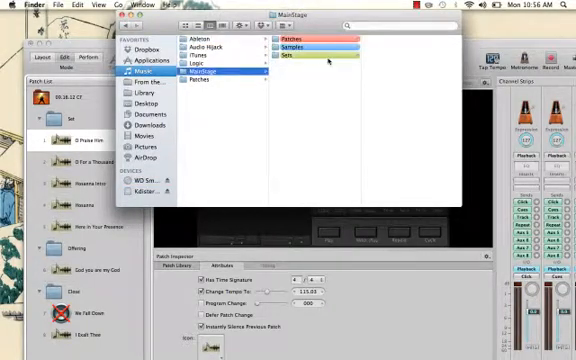
{"action": "left_click", "coordinate": [295, 38]}
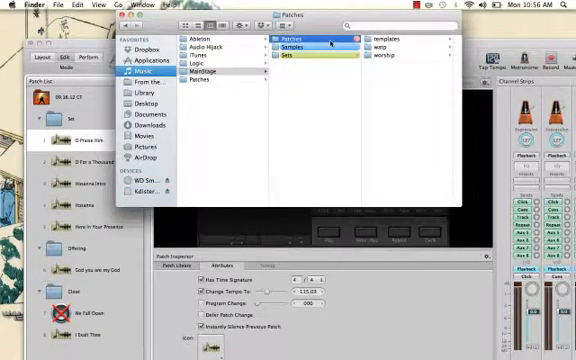
{"action": "left_click", "coordinate": [293, 49]}
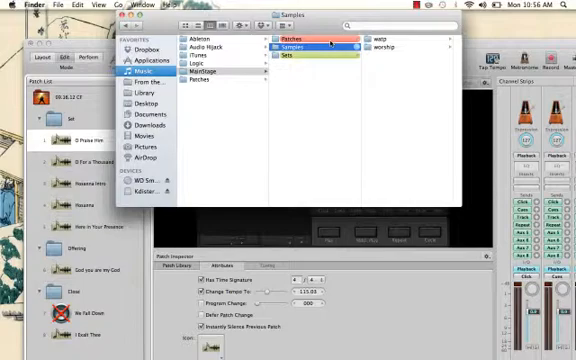